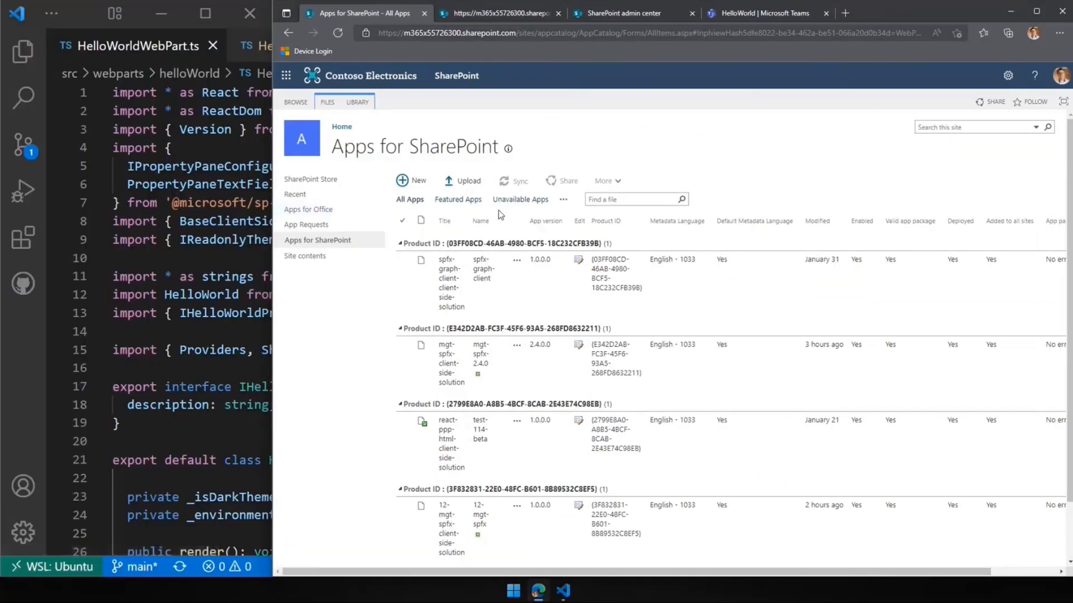
mouse_move(744, 101)
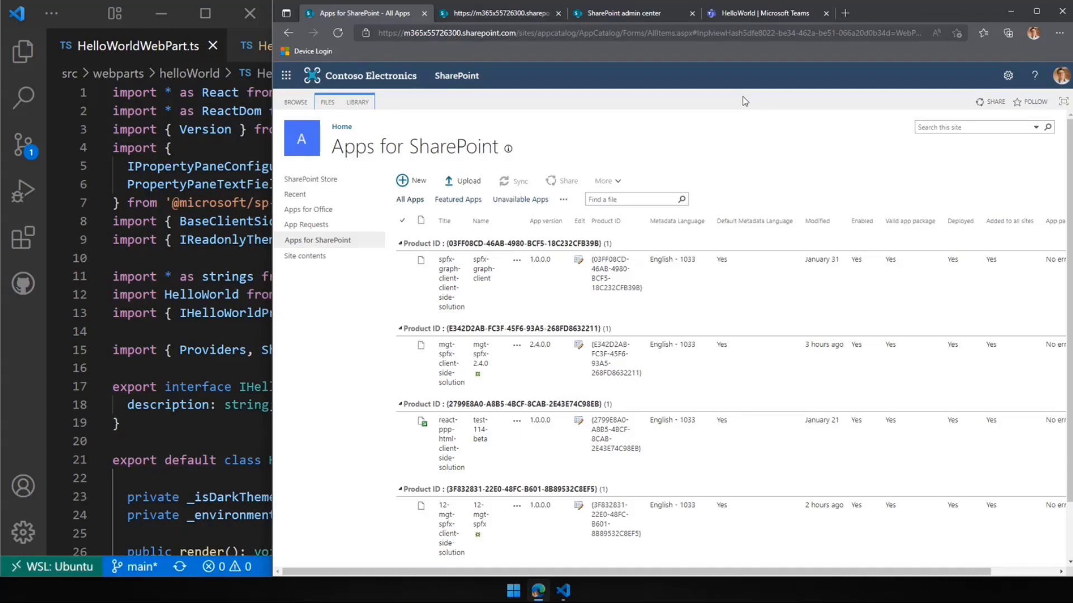
- Select the mgt-spfx 2.4.0 package entry before returning to the editor
click(402, 358)
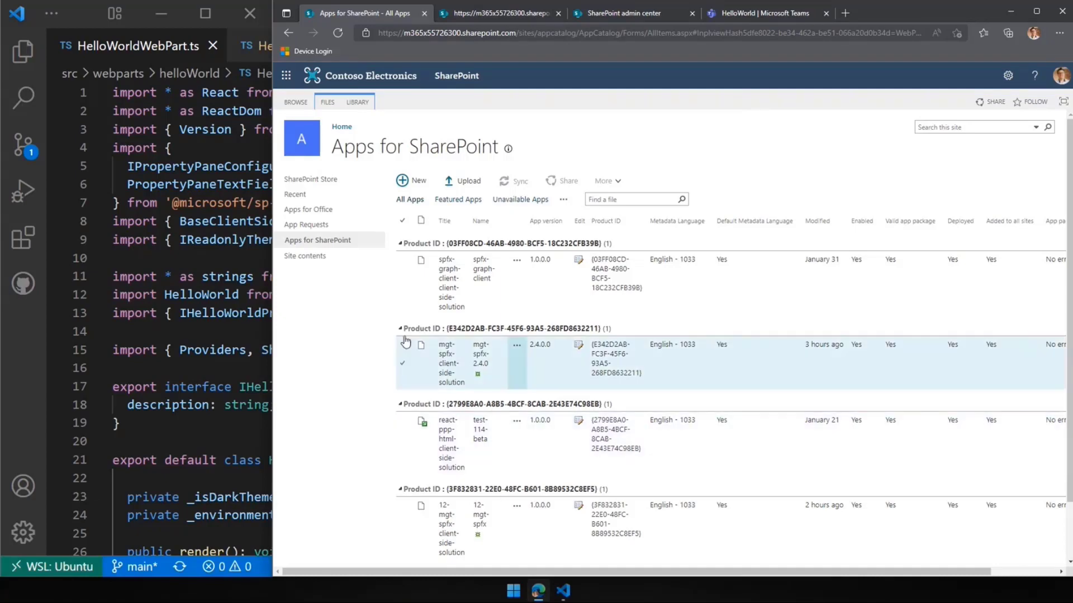
click(404, 366)
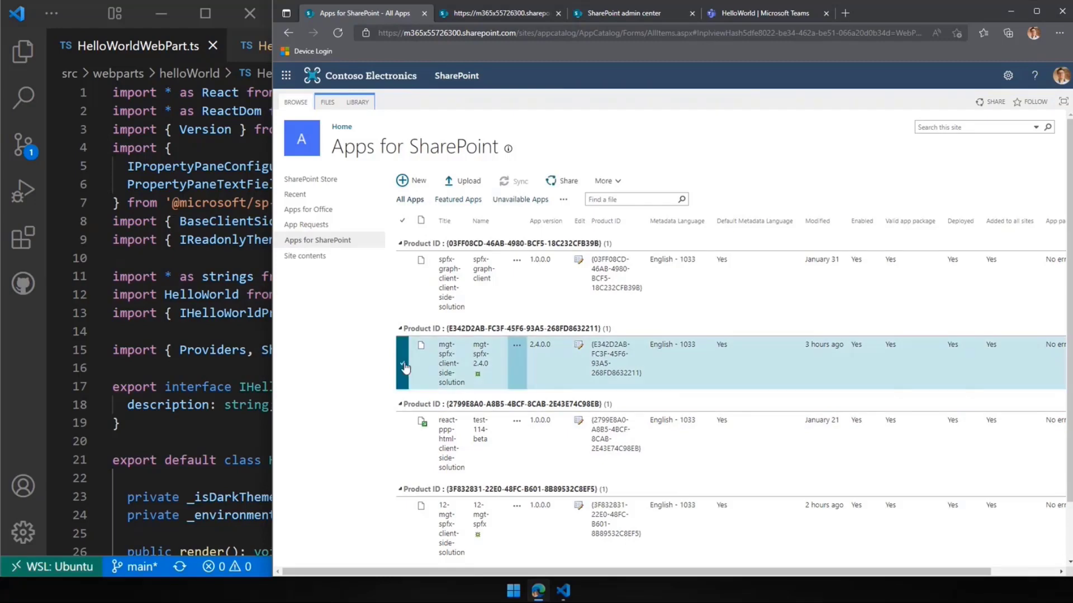
click(403, 365)
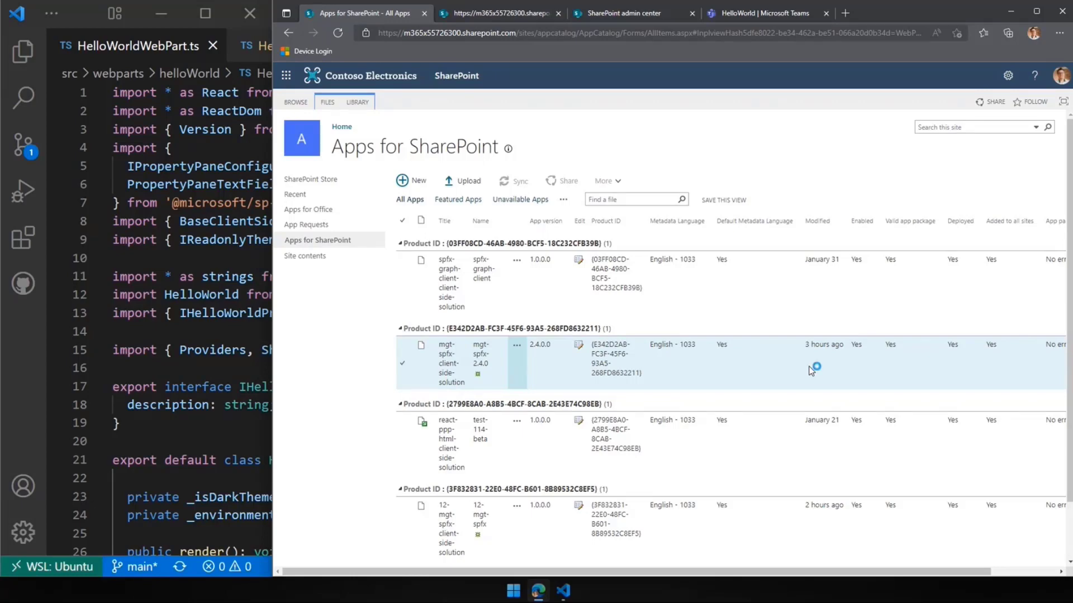
mouse_move(810, 371)
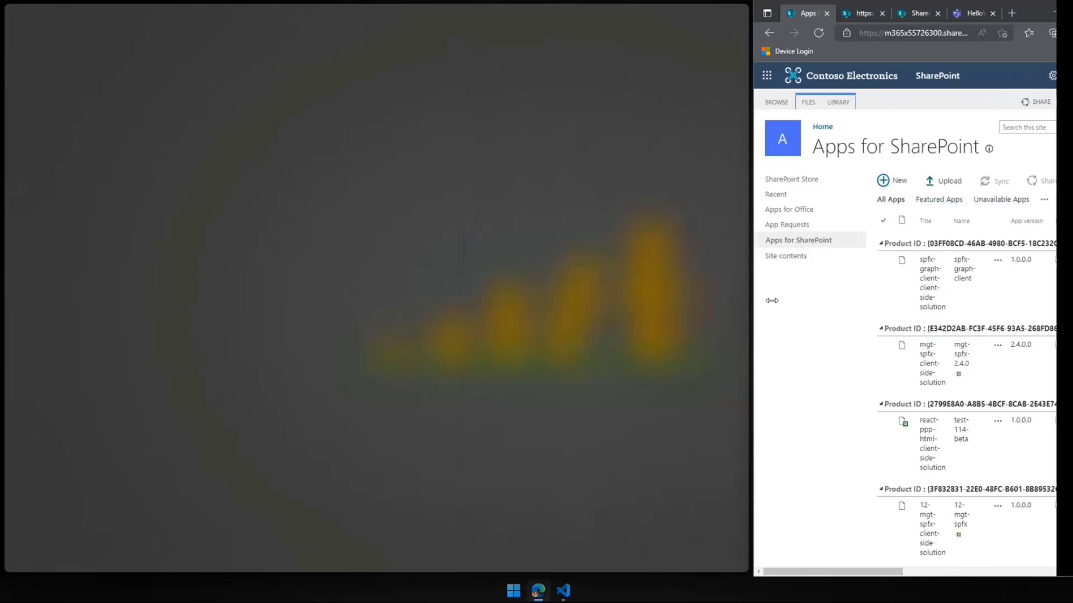
- Review HelloWorldWebPart.ts: the mgt-spfx Providers import and SharePointProvider set in onInit
click(563, 590)
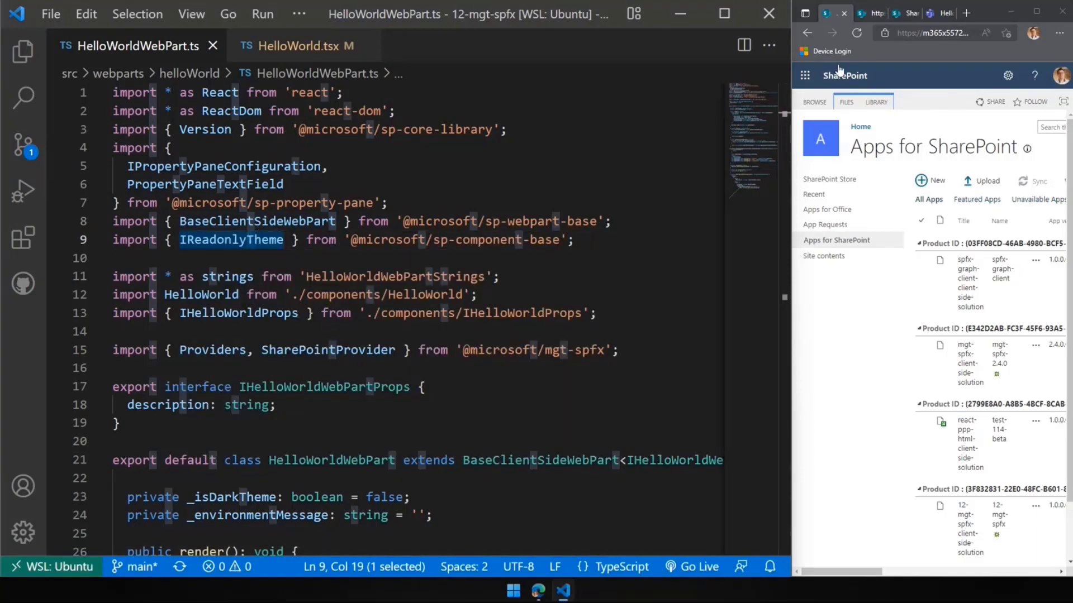
scroll(down, 3)
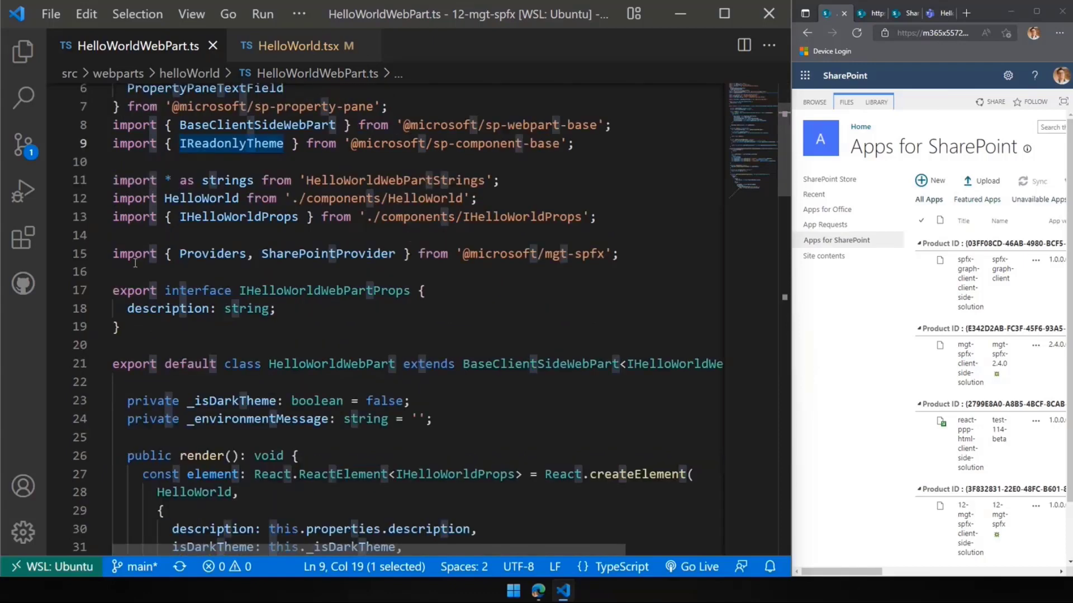
click(618, 253)
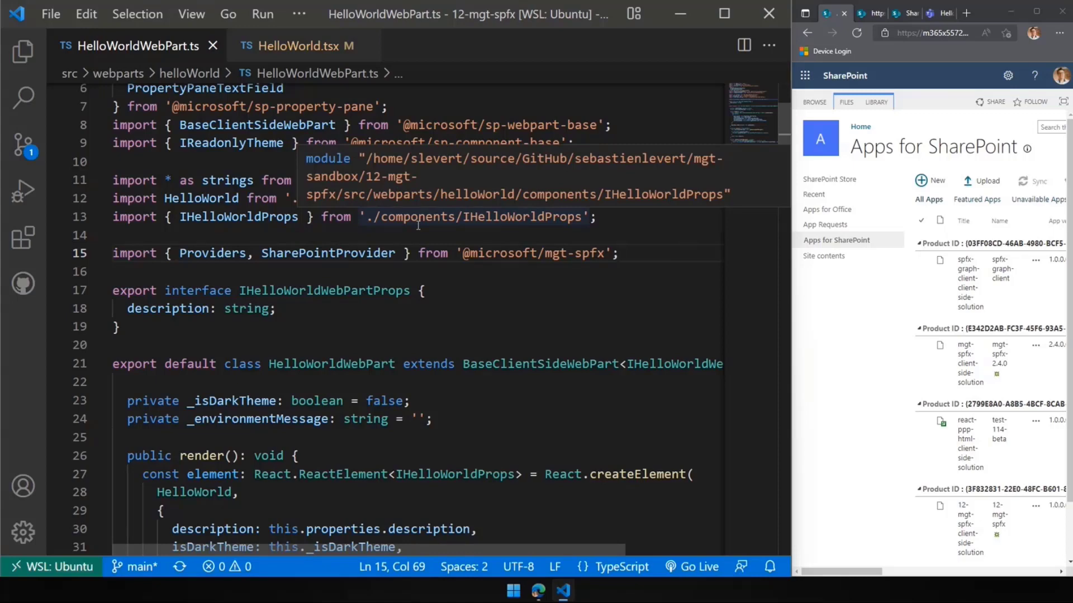
scroll(down, 3)
text(Providers.globalProvider = new SharePointProvider(this.context);)
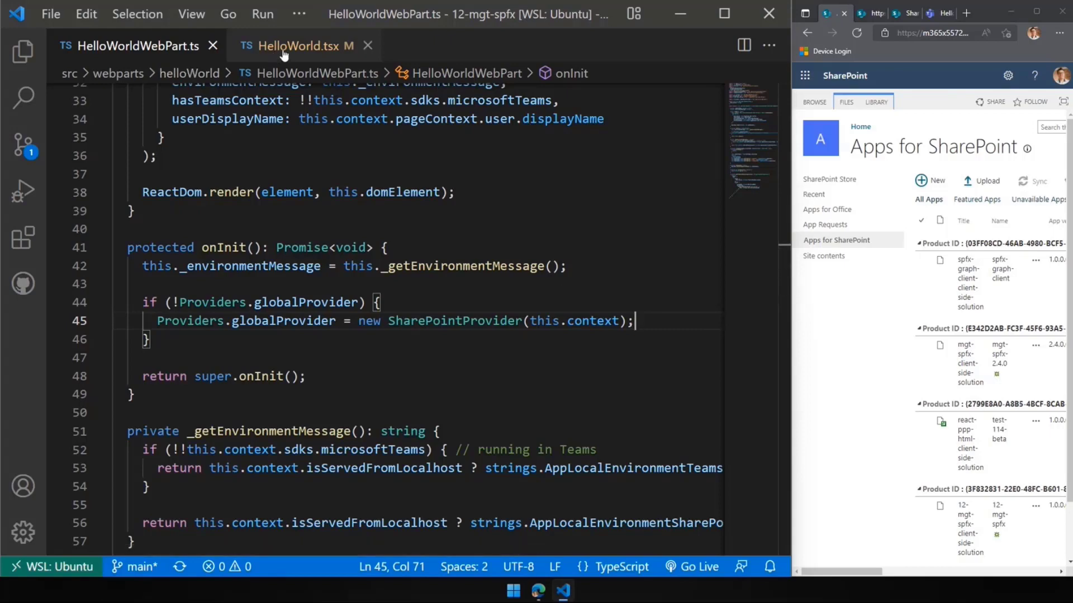
mouse_move(295, 45)
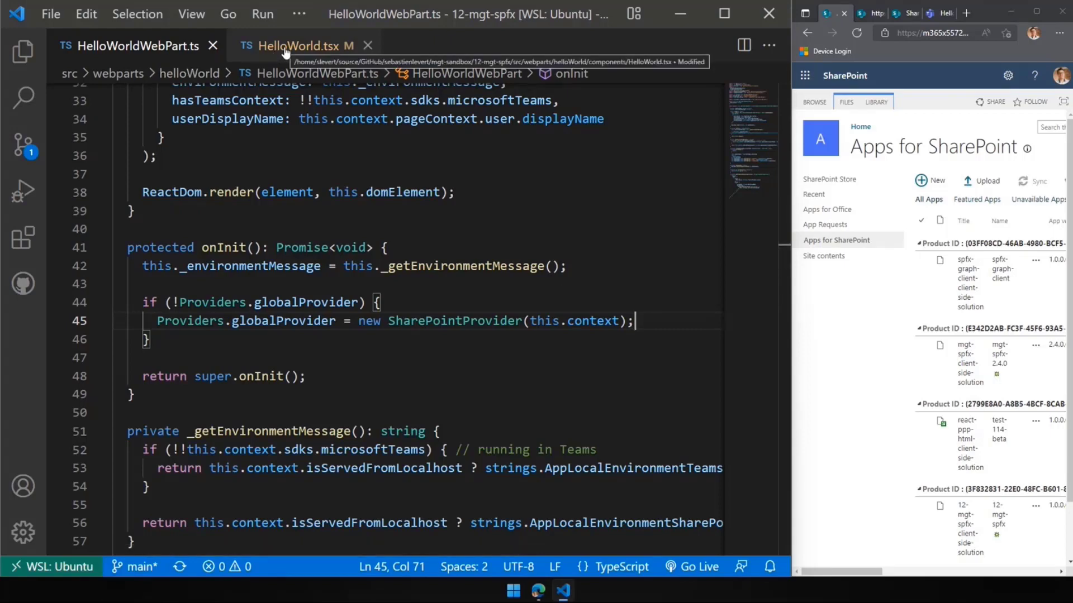
- Show HelloWorld.tsx's render return block with the MGT Person component for the current user
click(299, 45)
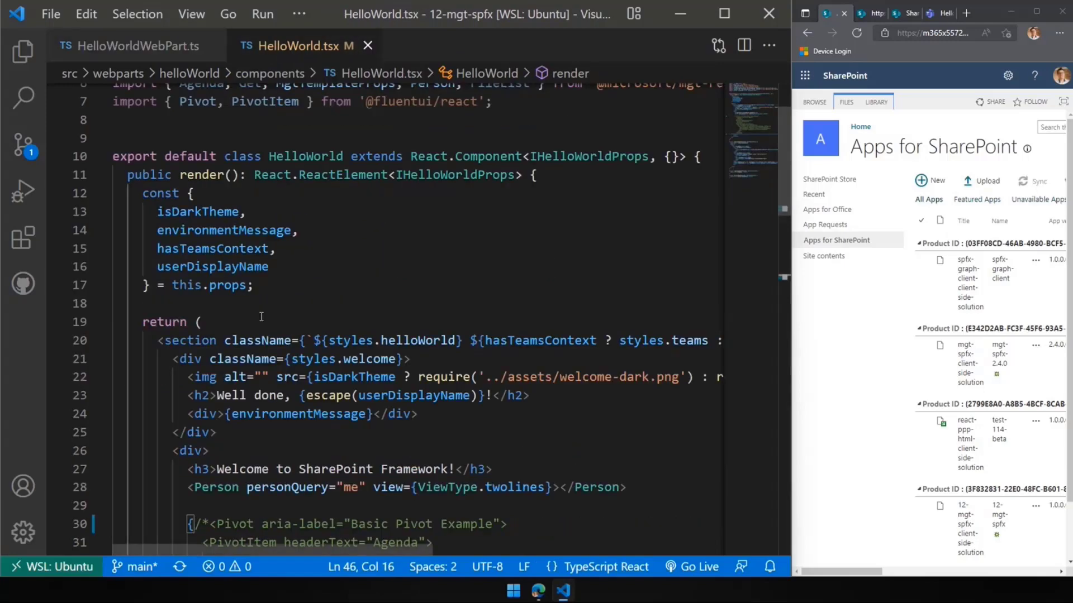
scroll(down, 3)
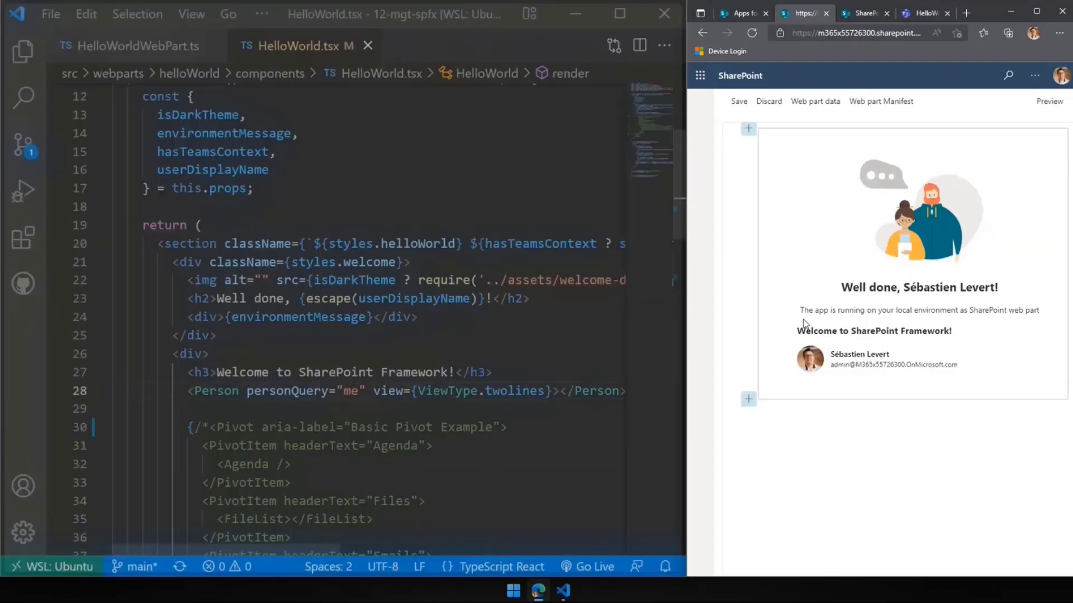
click(847, 33)
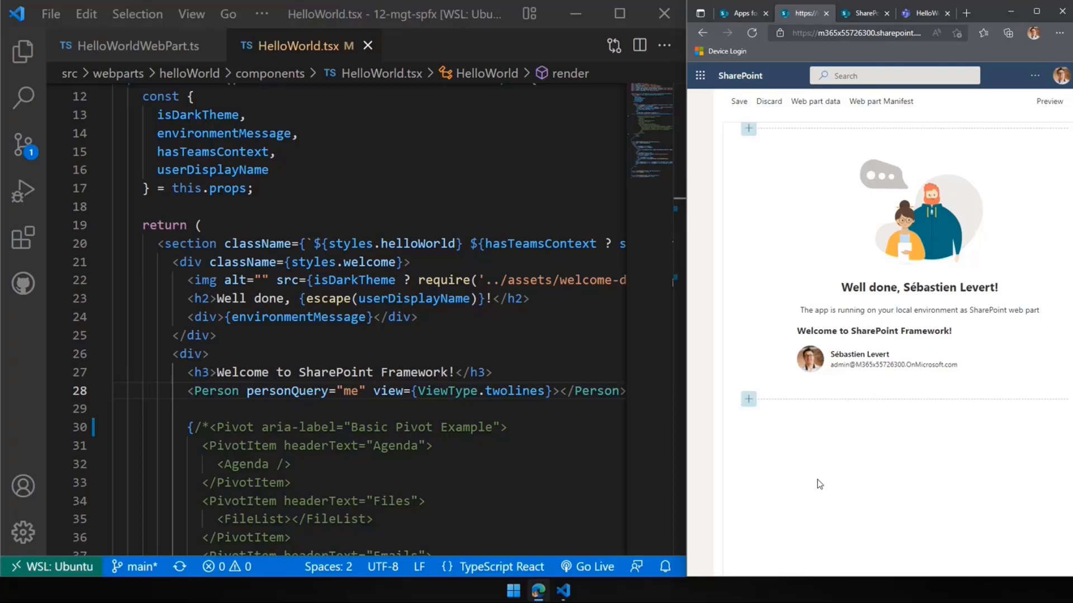
click(22, 52)
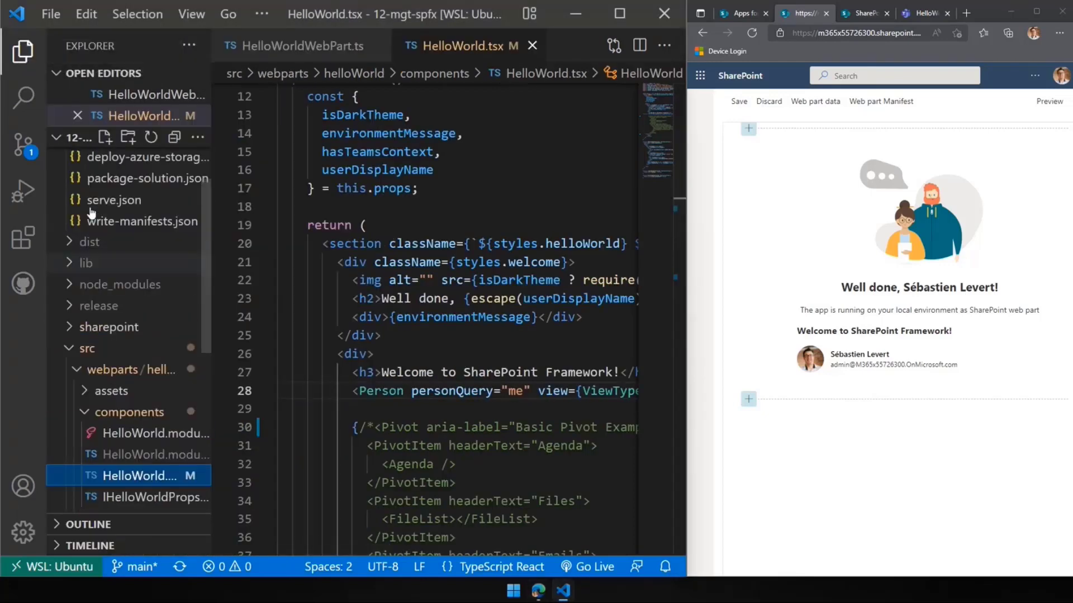
- Review the Graph permissions in config/package-solution.json, then uncomment the Pivot in HelloWorld.tsx
click(148, 242)
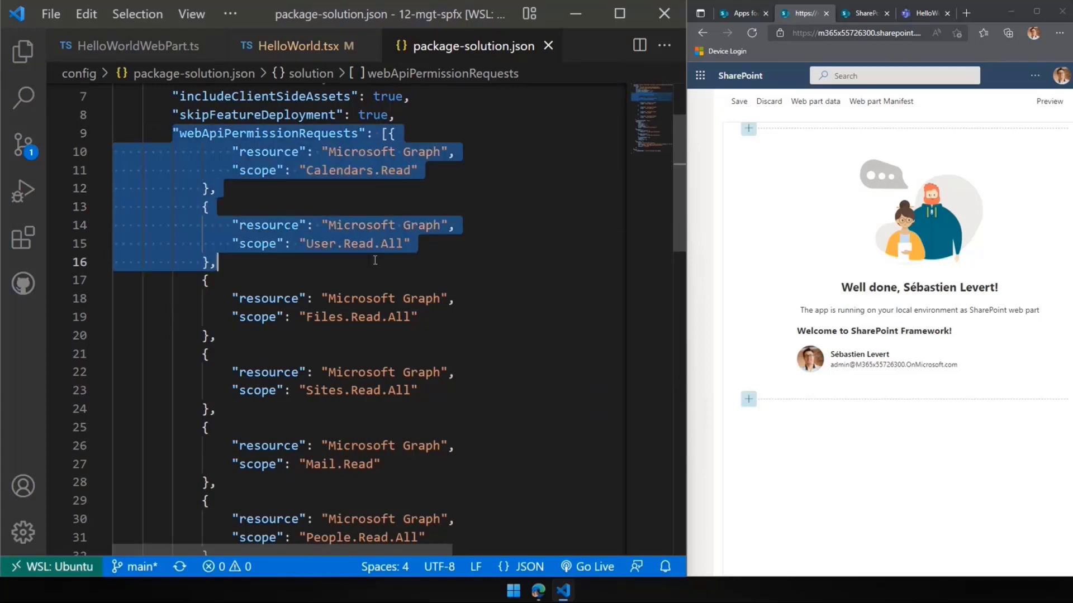
click(350, 151)
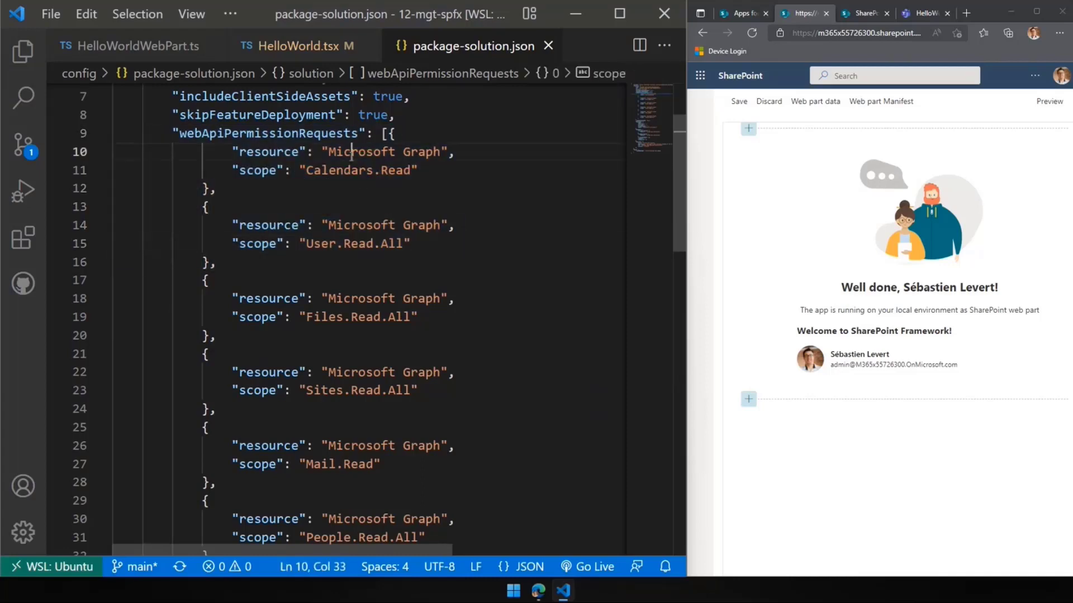
double_click(395, 170)
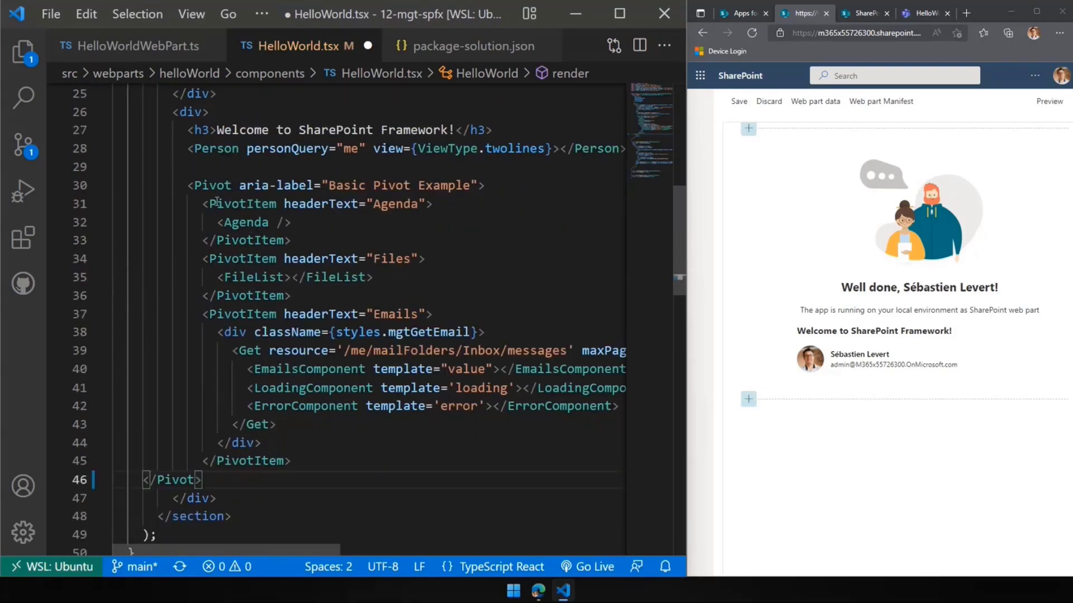
- Check the Pivot and Get markup, save HelloWorld.tsx, and reload the workbench page
click(232, 186)
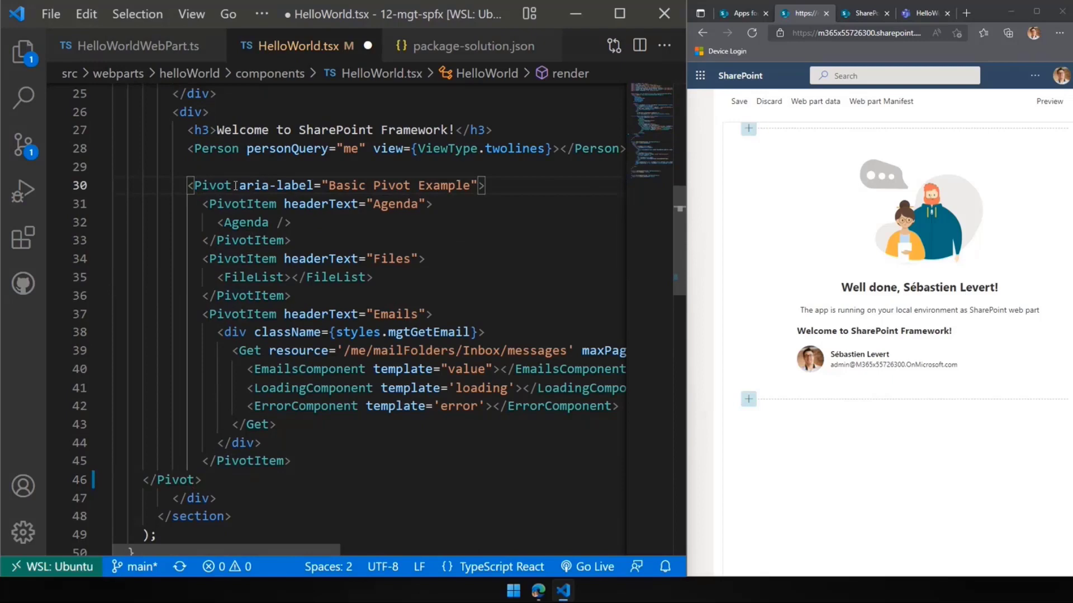
mouse_move(212, 186)
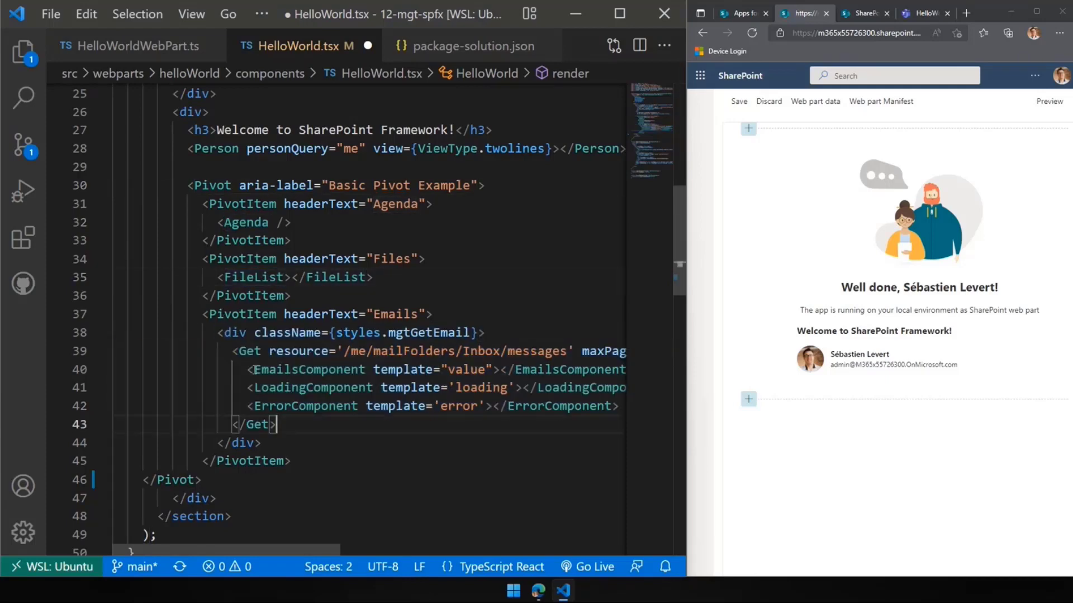
double_click(299, 351)
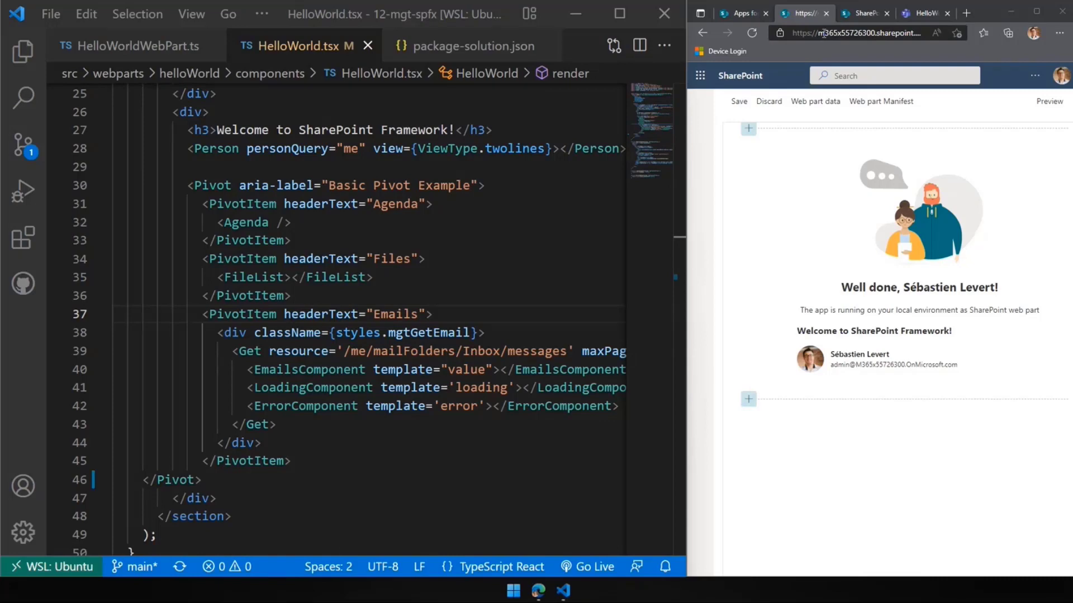
click(869, 32)
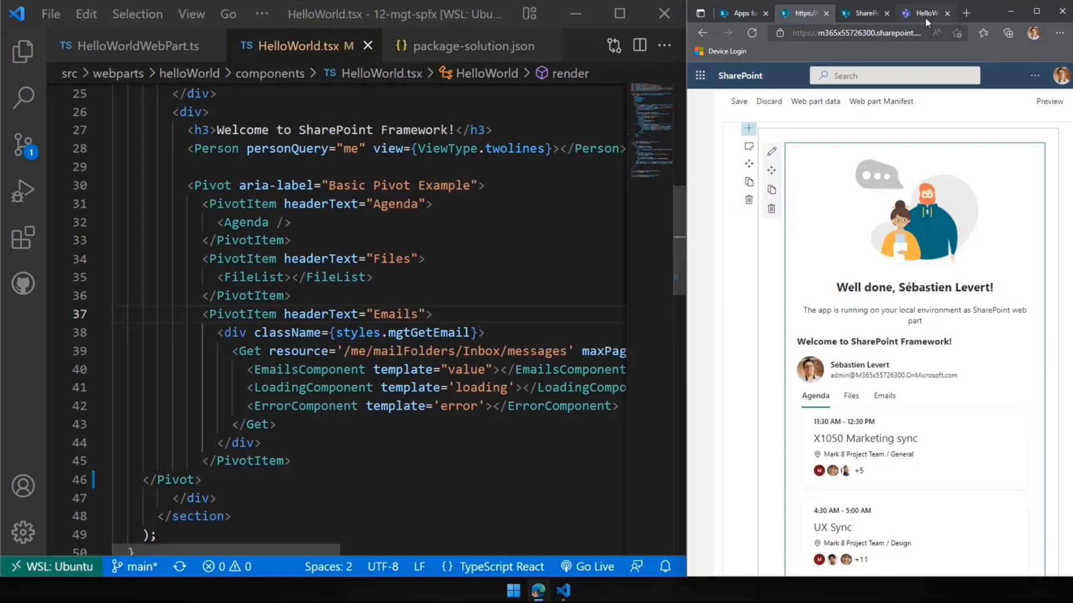
- Switch to the HelloWorld app running in Microsoft Teams
click(923, 13)
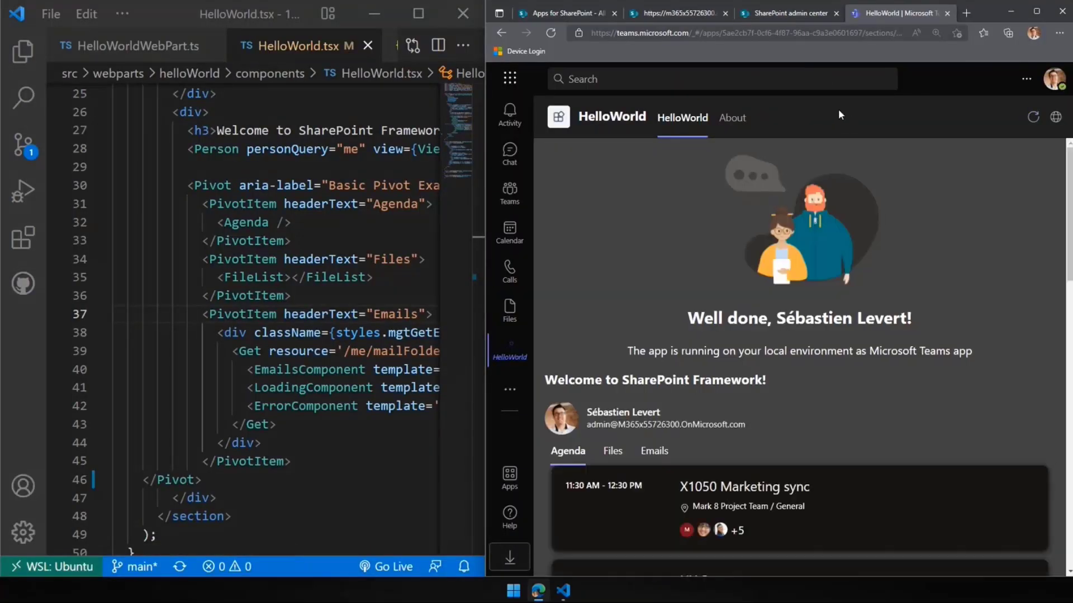
- Scroll the agenda in Teams, then show the web part's Files and Emails tabs
scroll(down, 3)
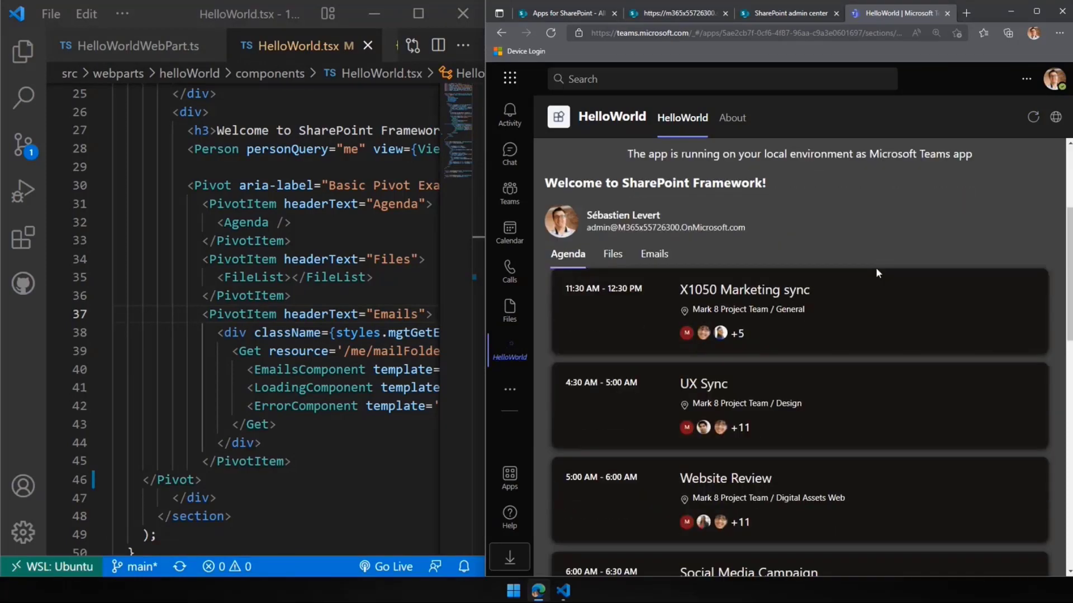
mouse_move(902, 249)
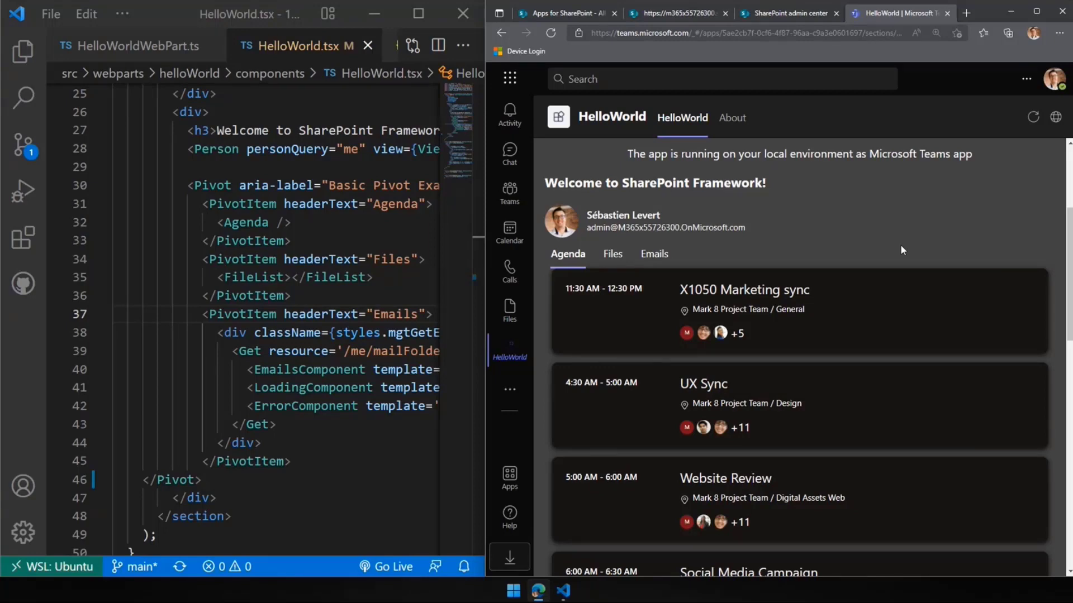
click(612, 254)
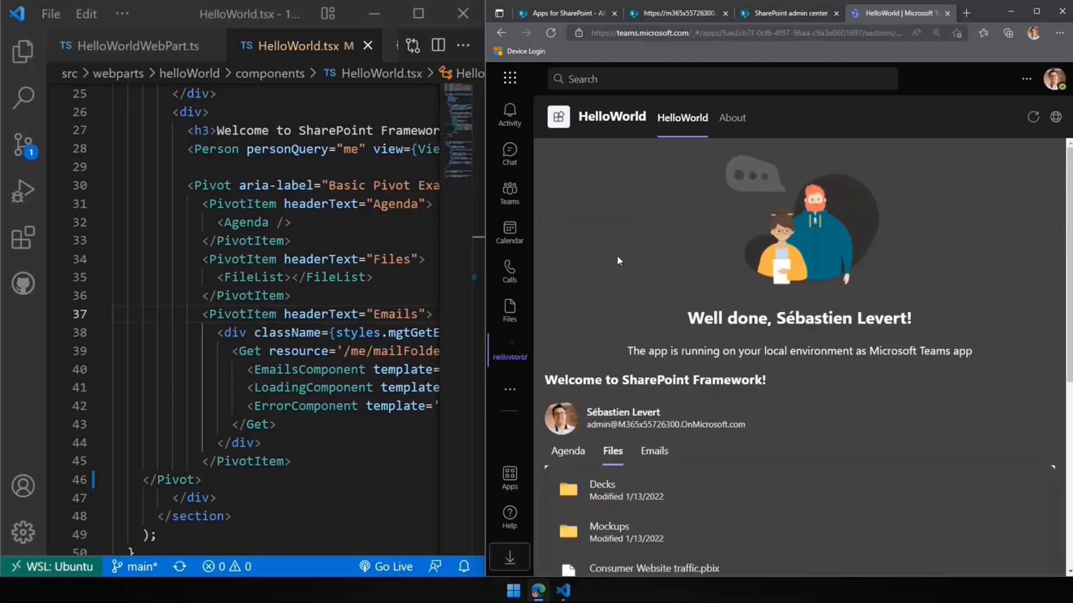
click(654, 450)
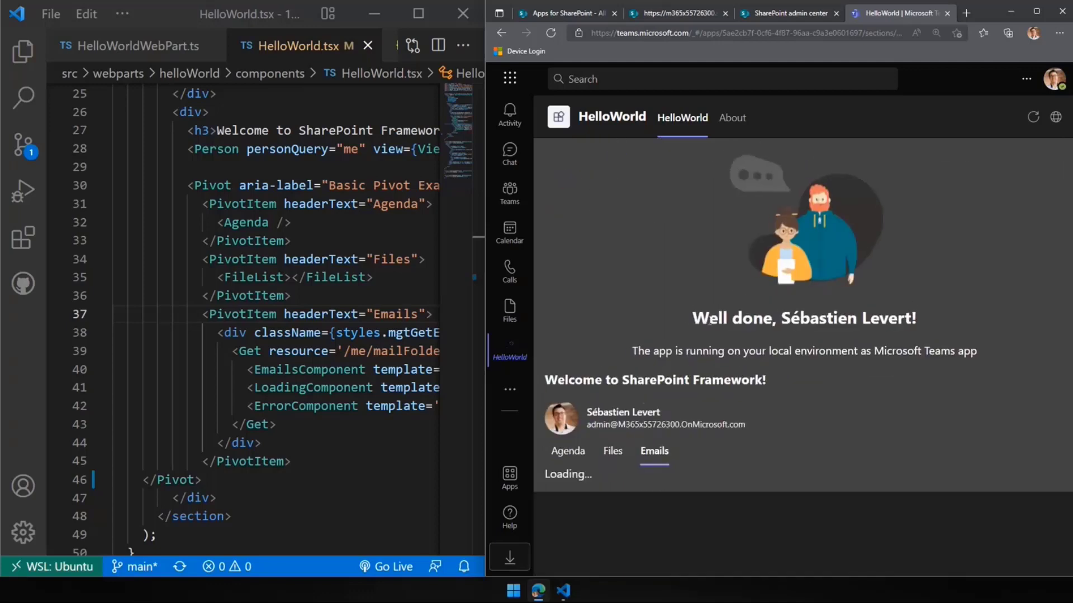